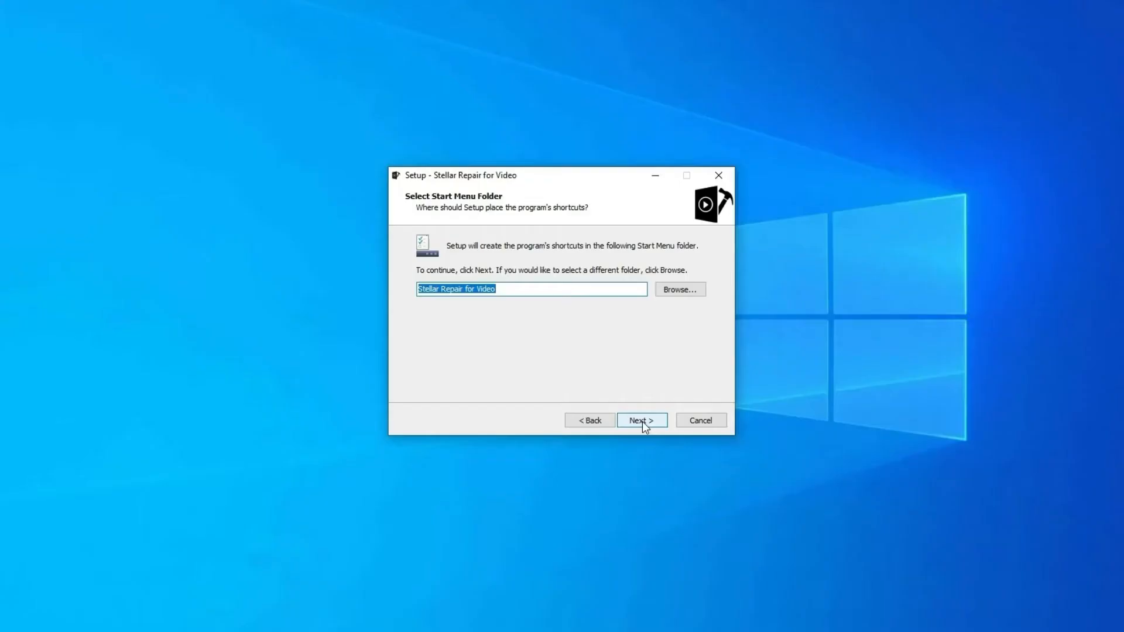
Finish setup with the default folder, add the MP4 video and repair it to Completed status
{"action": "left_click", "coordinate": [641, 420]}
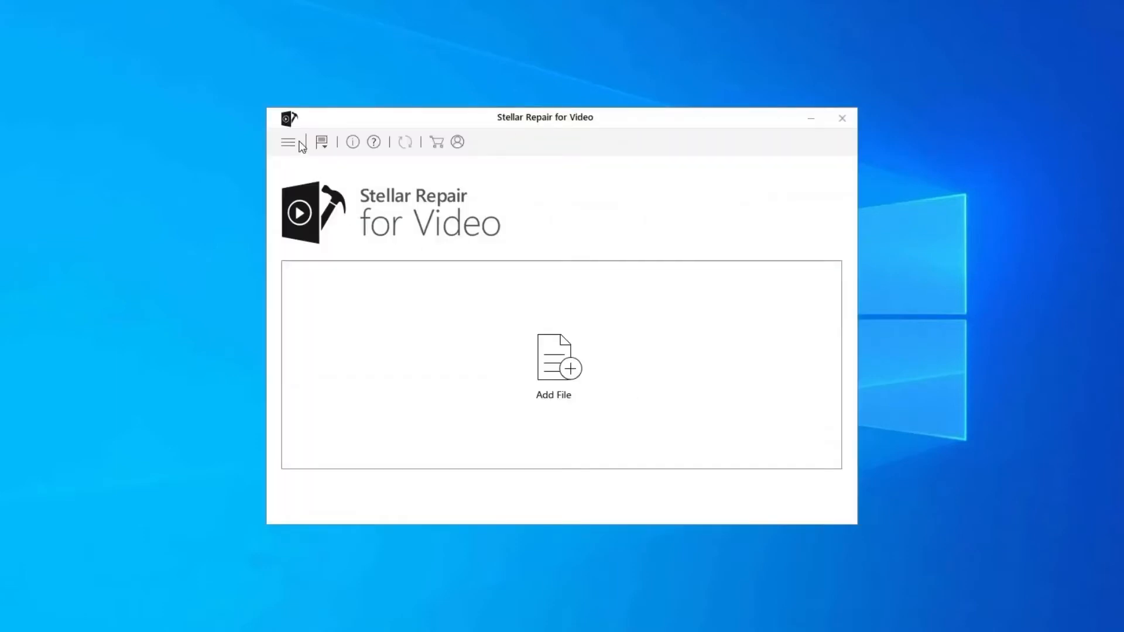
{"action": "left_click", "coordinate": [553, 358]}
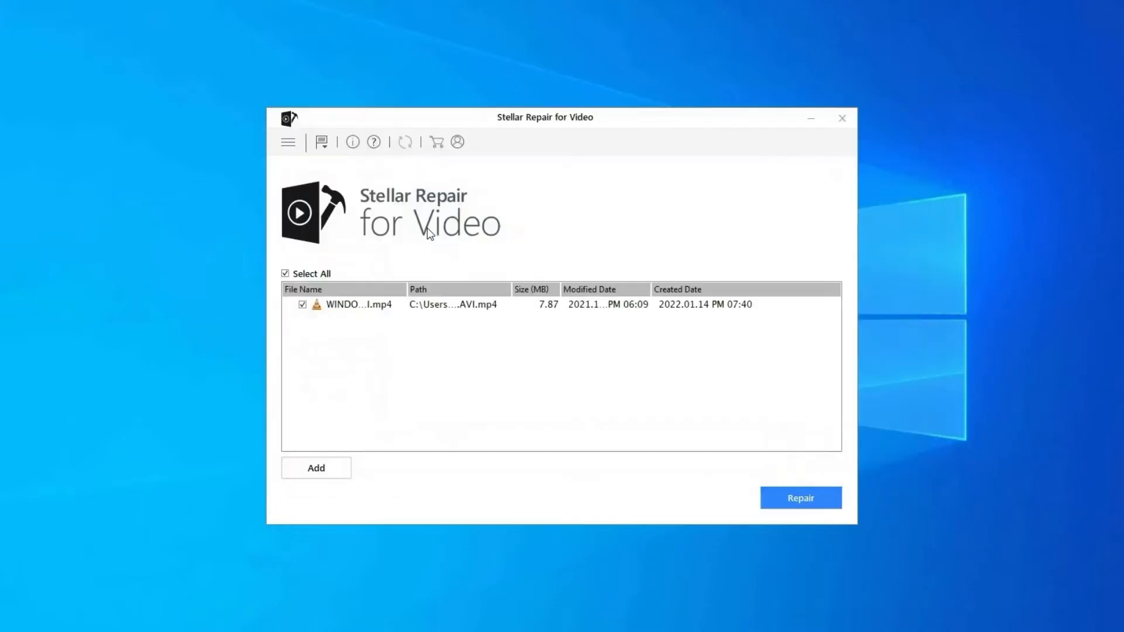
{"action": "left_click", "coordinate": [800, 497]}
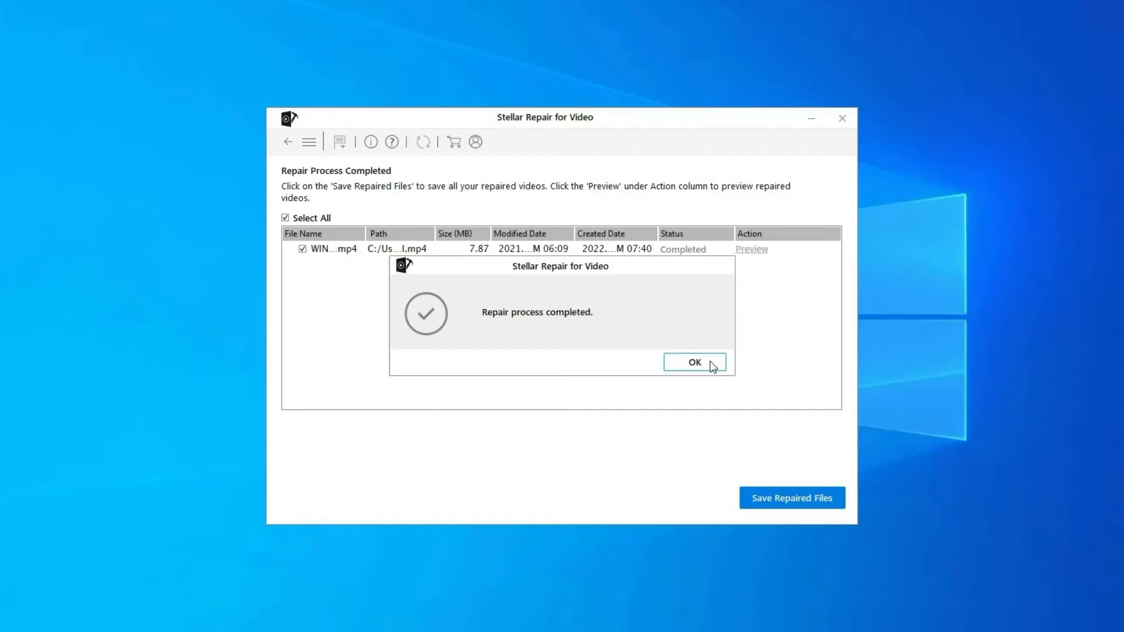
{"action": "left_click", "coordinate": [693, 362]}
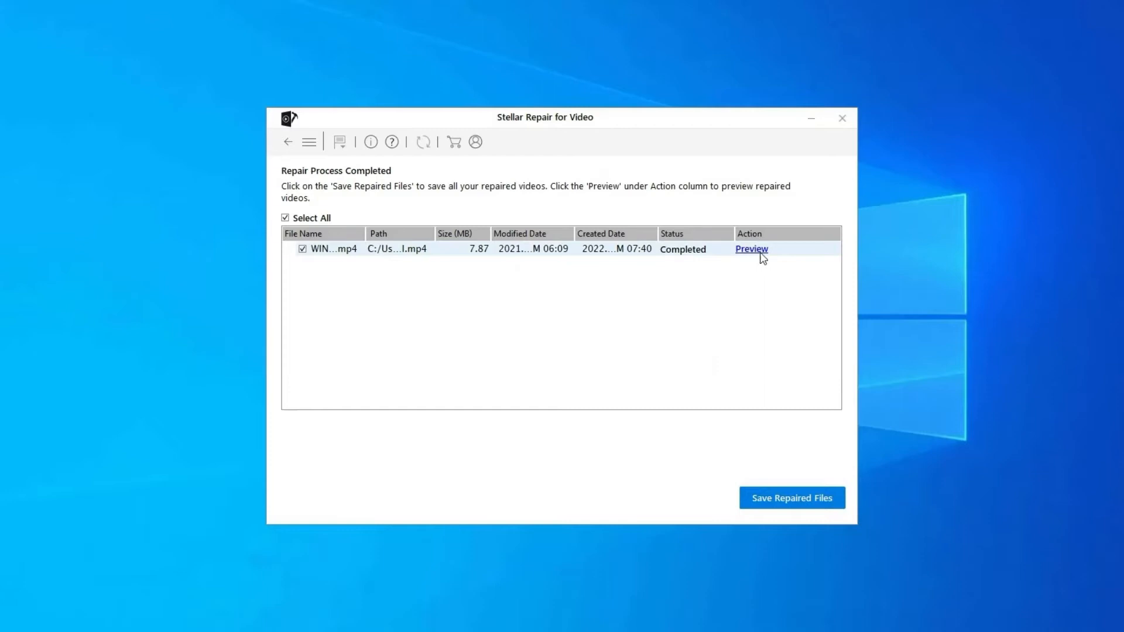
{"action": "mouse_move", "coordinate": [793, 506]}
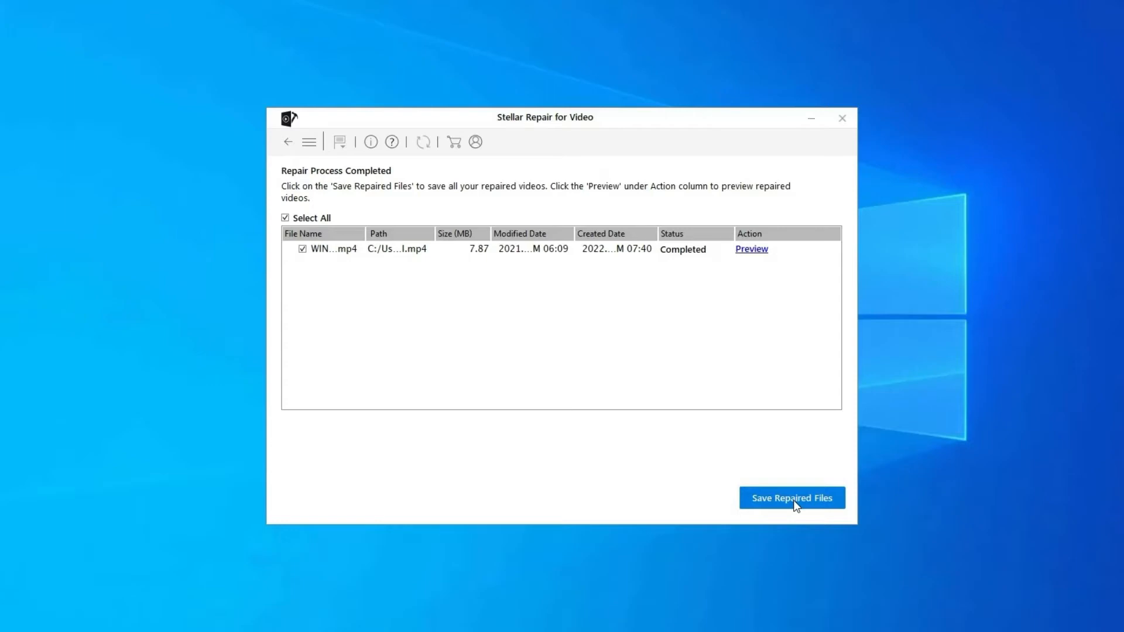
{"action": "mouse_move", "coordinate": [798, 505]}
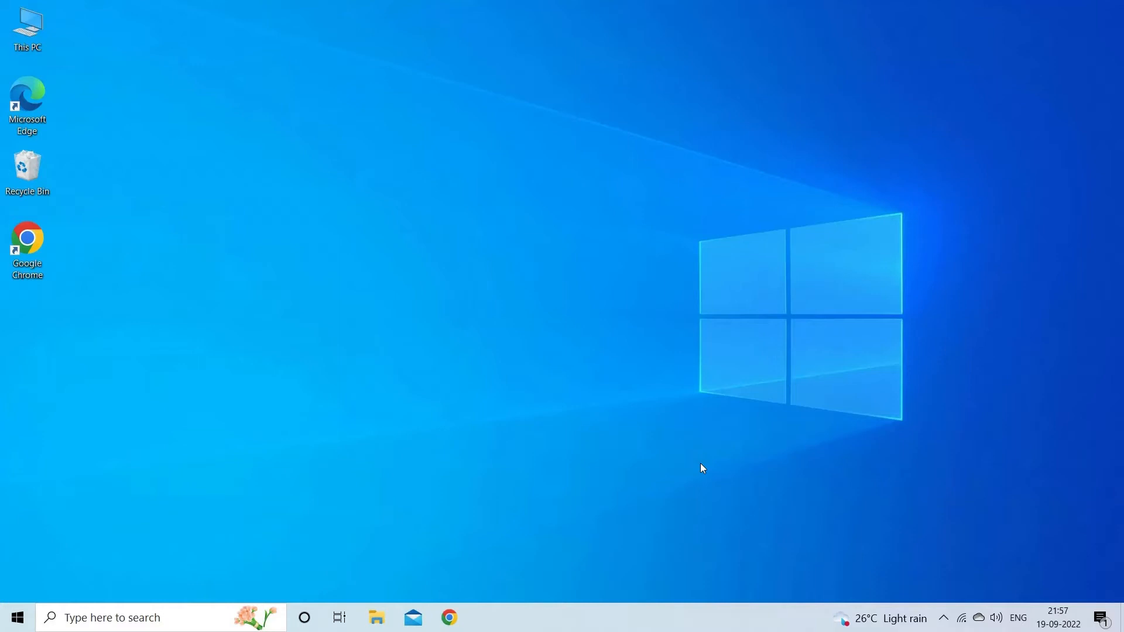
{"action": "mouse_move", "coordinate": [720, 430]}
{"action": "type", "text": "task"}
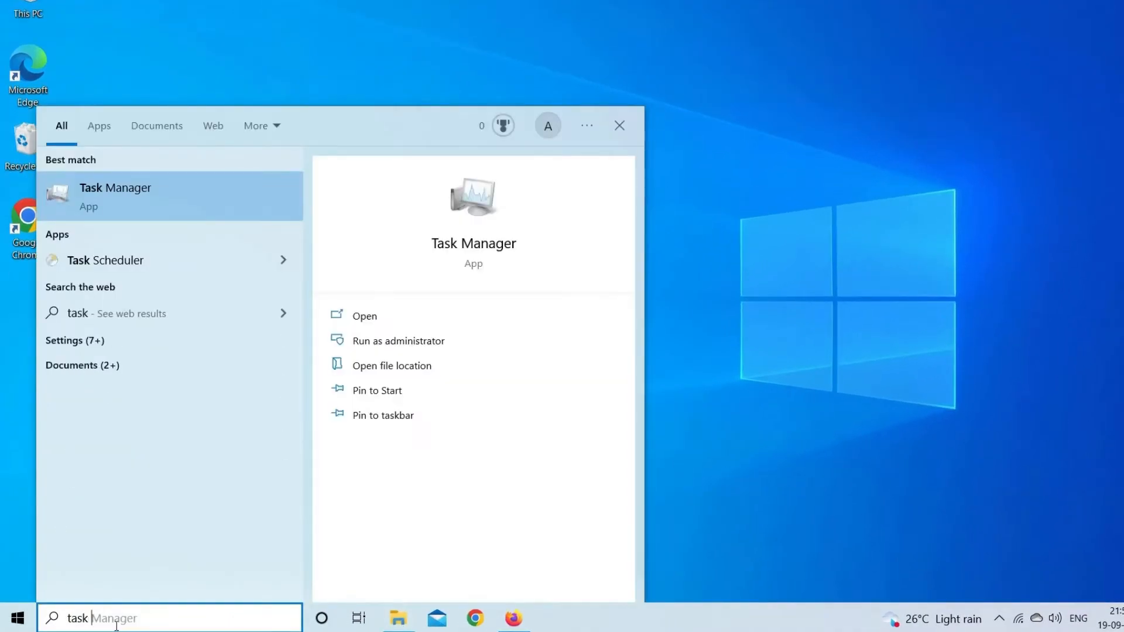
Launch Task Manager from search results and end the Firefox process
{"action": "left_click", "coordinate": [115, 197]}
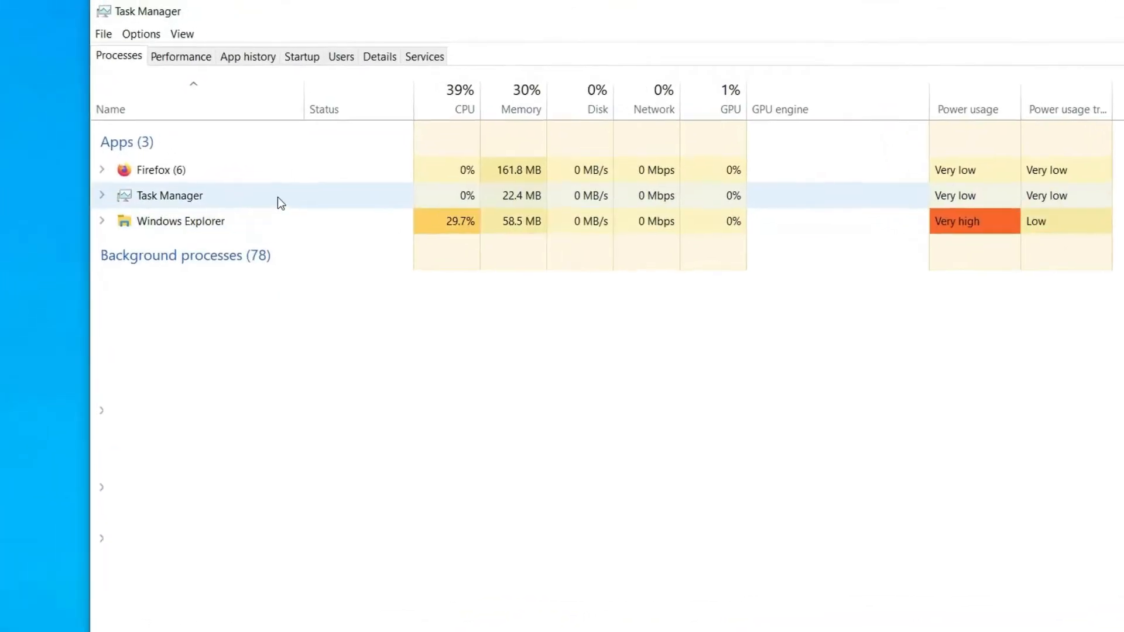
{"action": "right_click", "coordinate": [151, 170]}
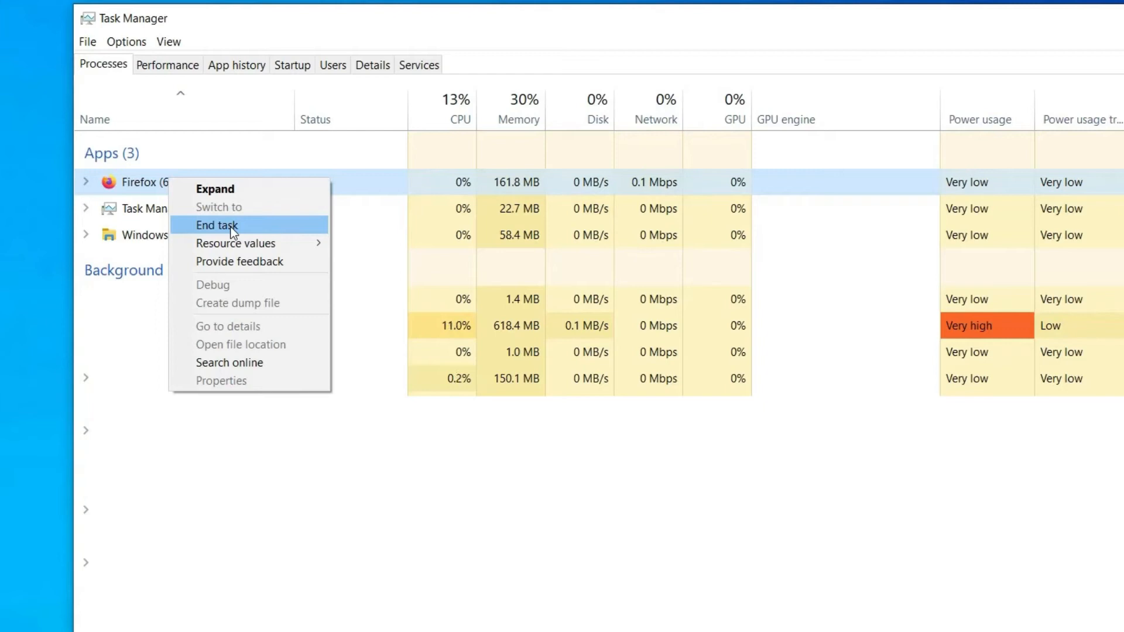
{"action": "left_click", "coordinate": [217, 225]}
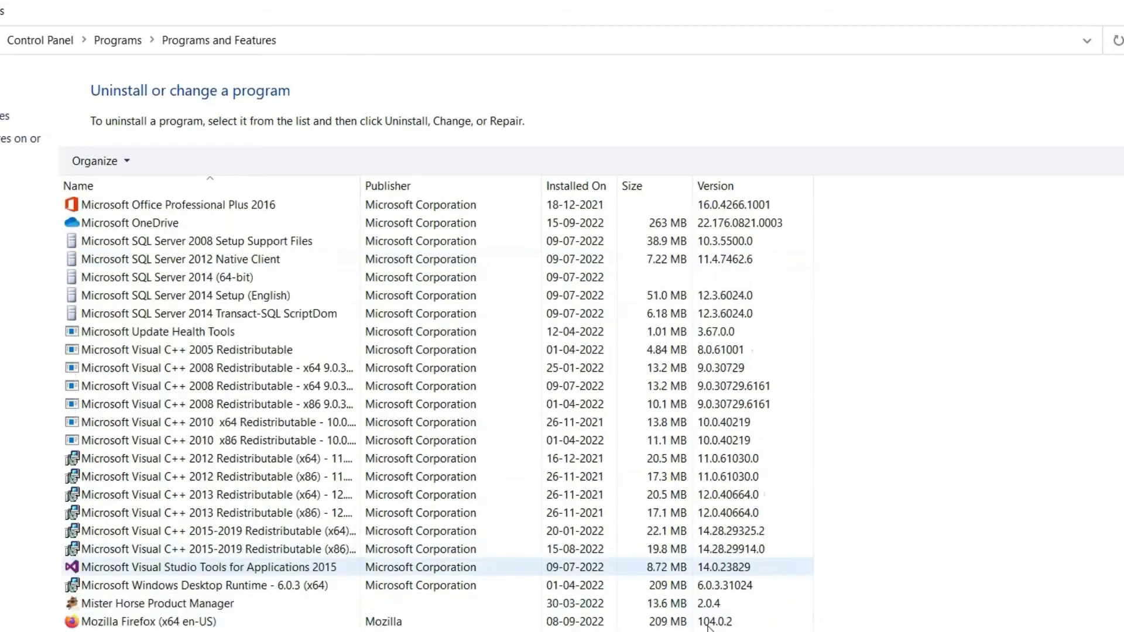
Scroll Programs and Features down to Mozilla Firefox and bring up its uninstall actions
{"action": "scroll", "scroll_direction": "down", "scroll_amount": 3}
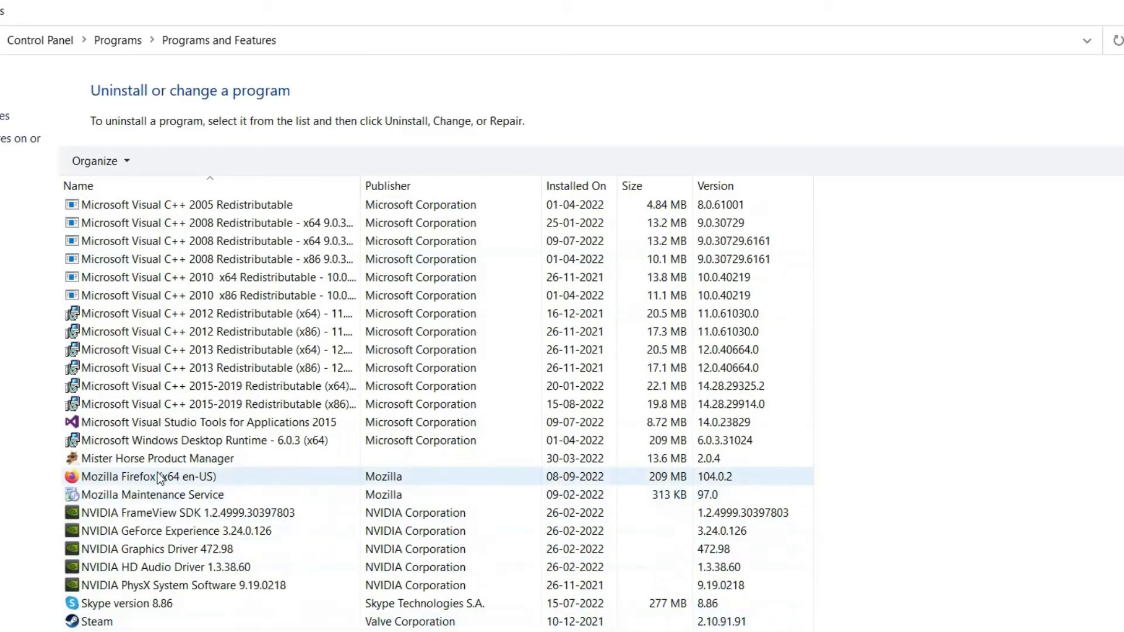
{"action": "right_click", "coordinate": [143, 476]}
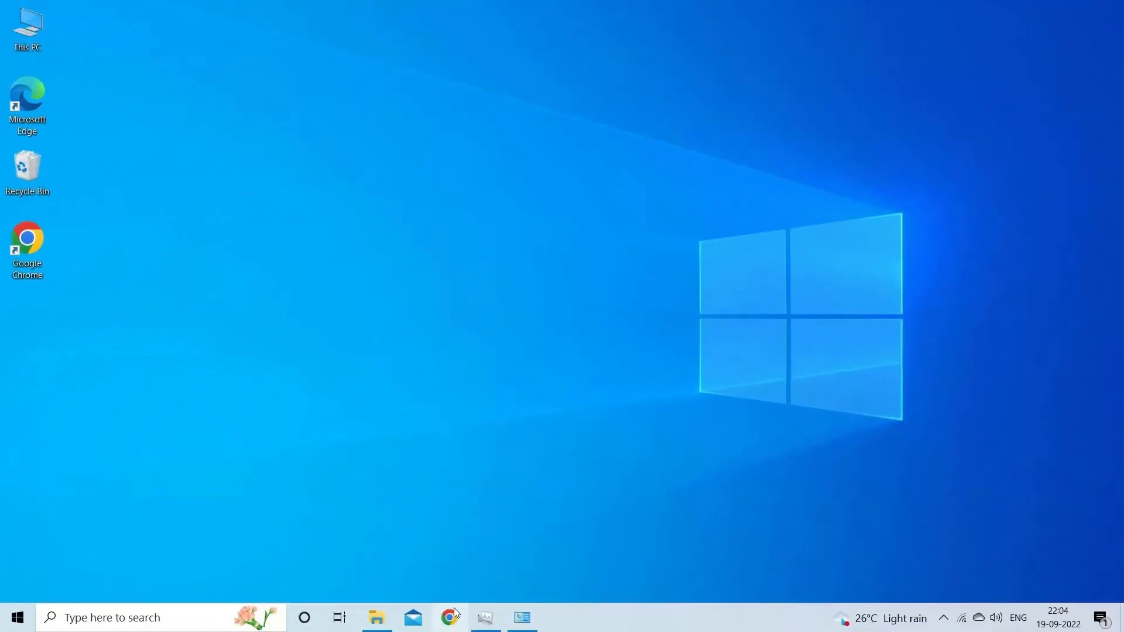
Launch Chrome and go to Mozilla's 'Download Firefox Browser' page
{"action": "left_click", "coordinate": [449, 617]}
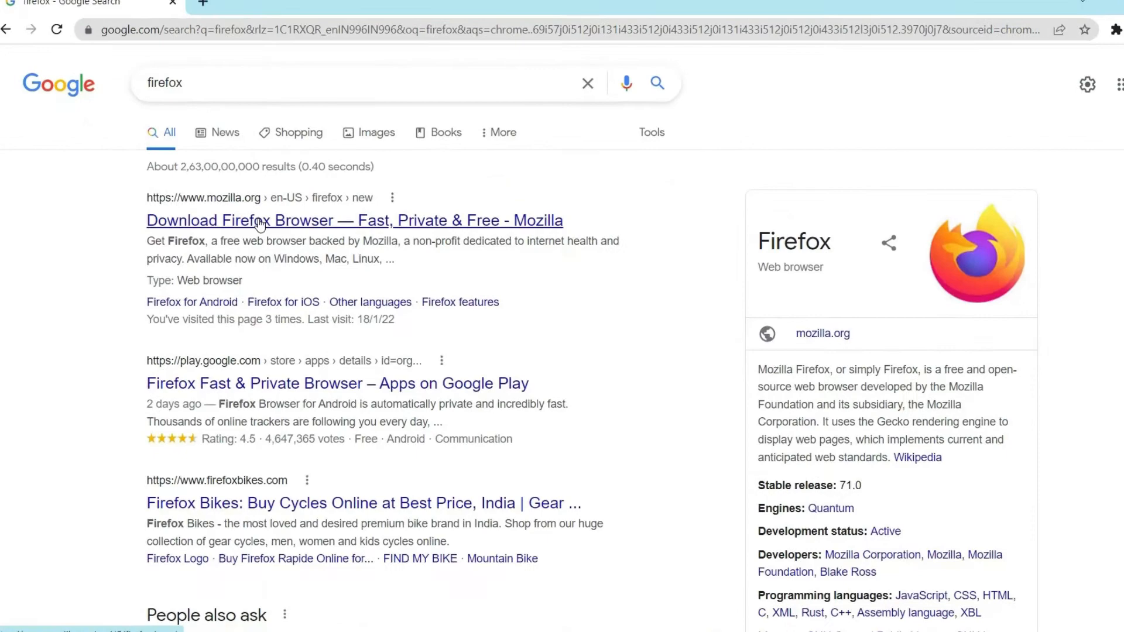
{"action": "left_click", "coordinate": [353, 221]}
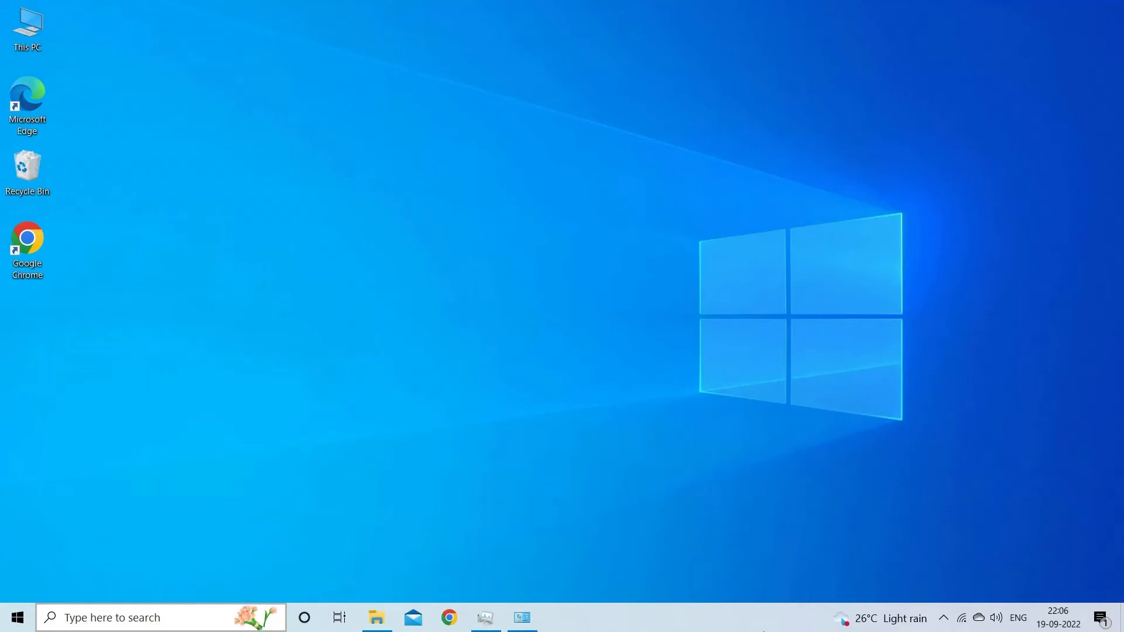
Search 'create the restore poin' and start System Restore from System Protection
{"action": "type", "text": "create the restore poin"}
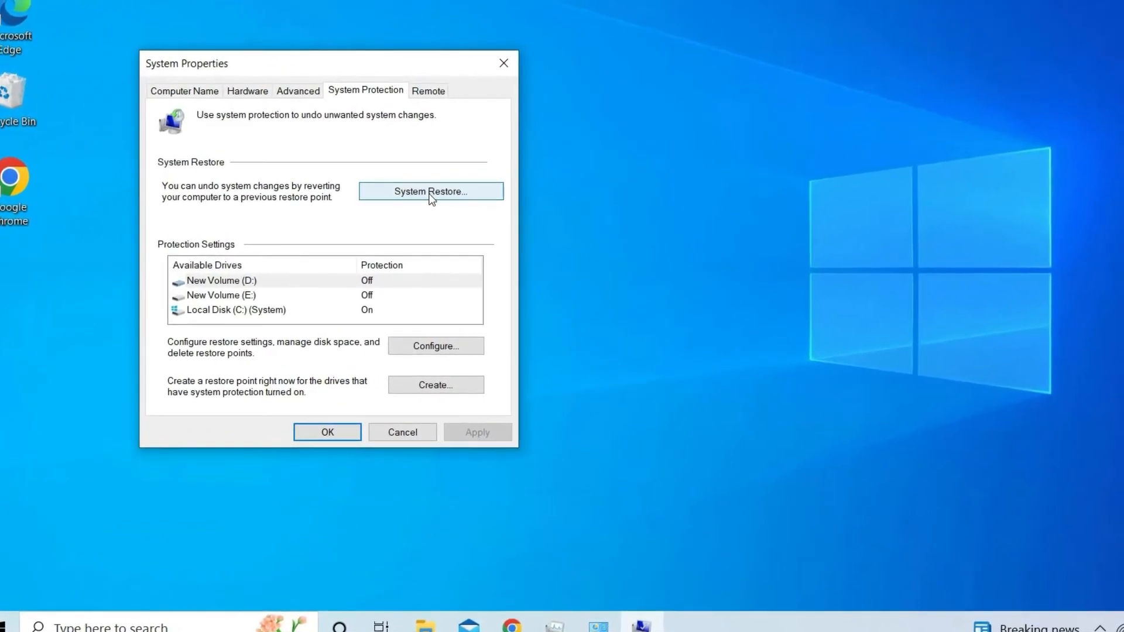
{"action": "left_click", "coordinate": [429, 191]}
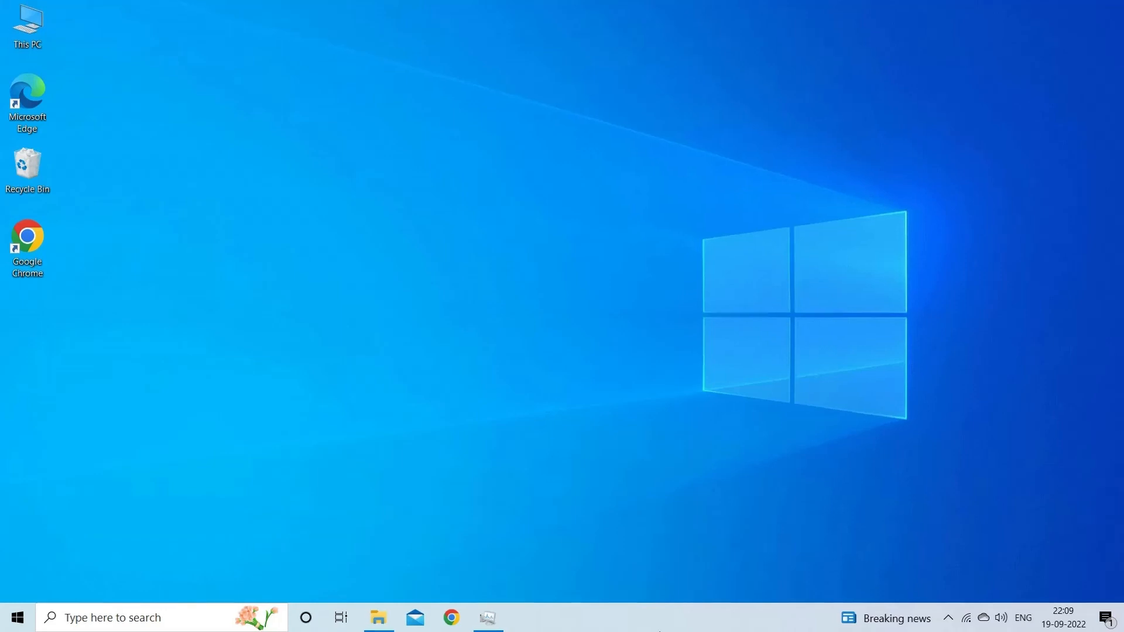
Check Windows Update under Update & Security for new updates and view the advanced options
{"action": "left_click", "coordinate": [16, 617]}
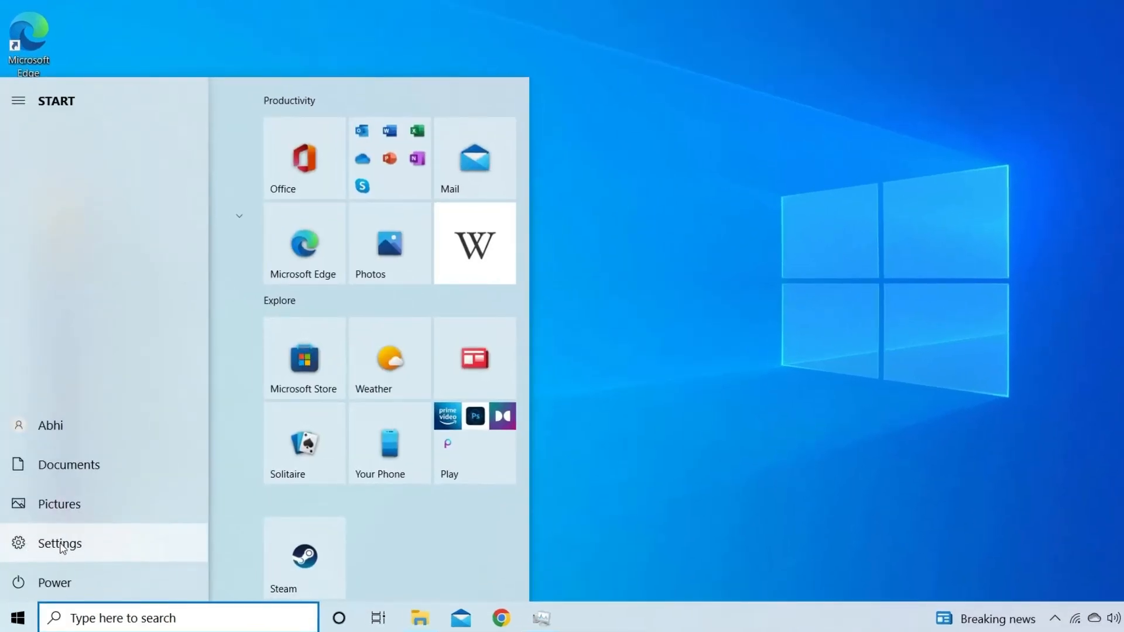
{"action": "left_click", "coordinate": [59, 543]}
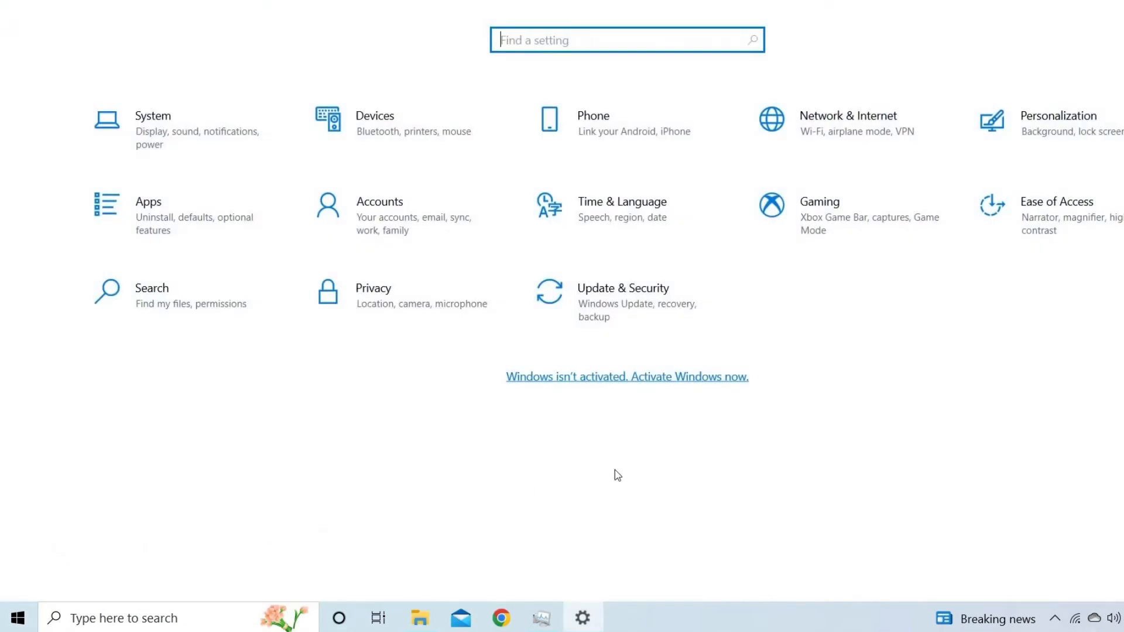
{"action": "left_click", "coordinate": [622, 288]}
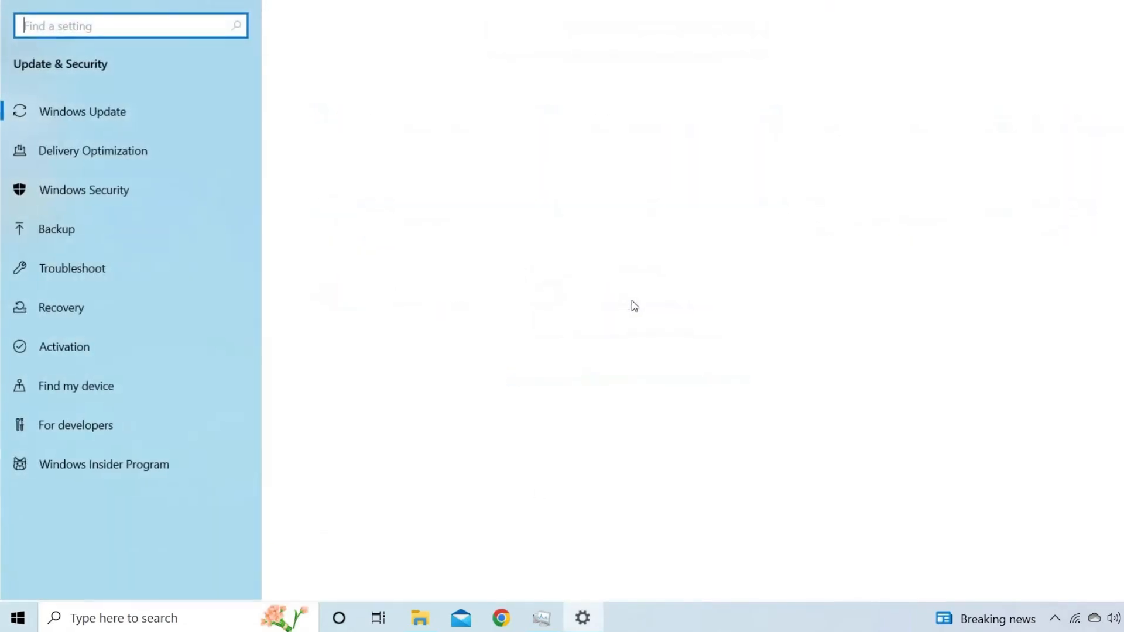
{"action": "left_click", "coordinate": [82, 111]}
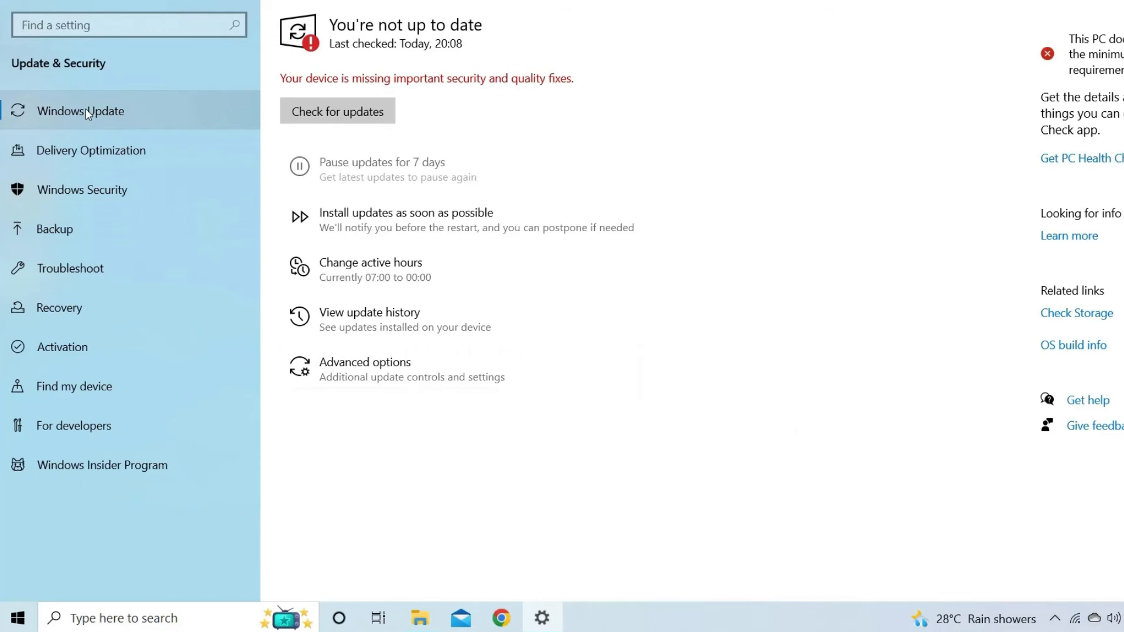
{"action": "left_click", "coordinate": [337, 112]}
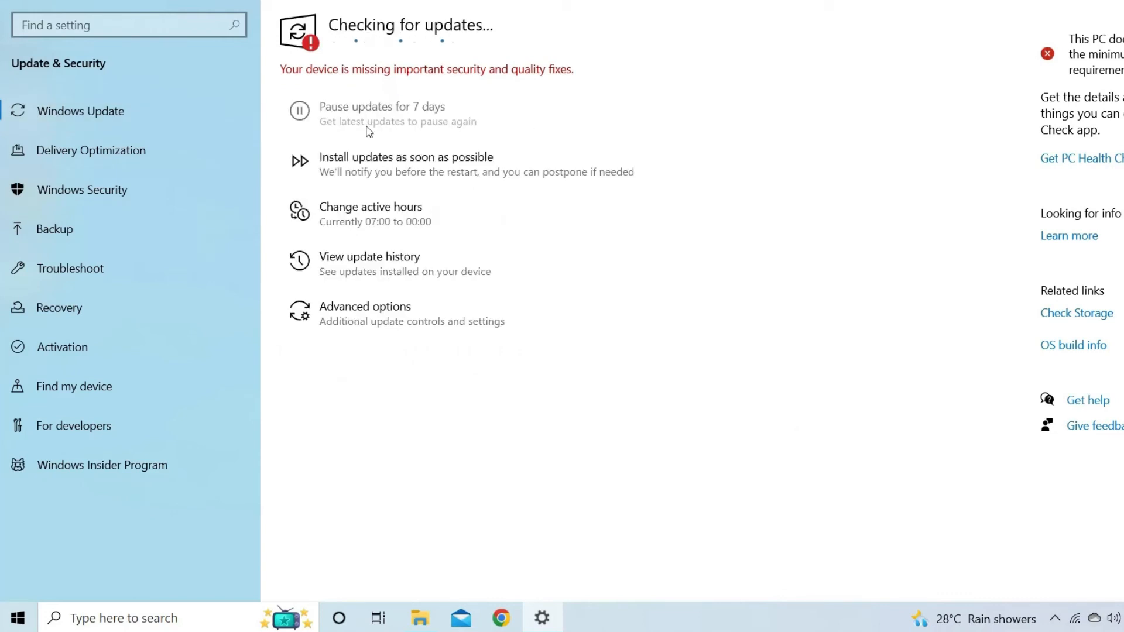
{"action": "left_click", "coordinate": [381, 106]}
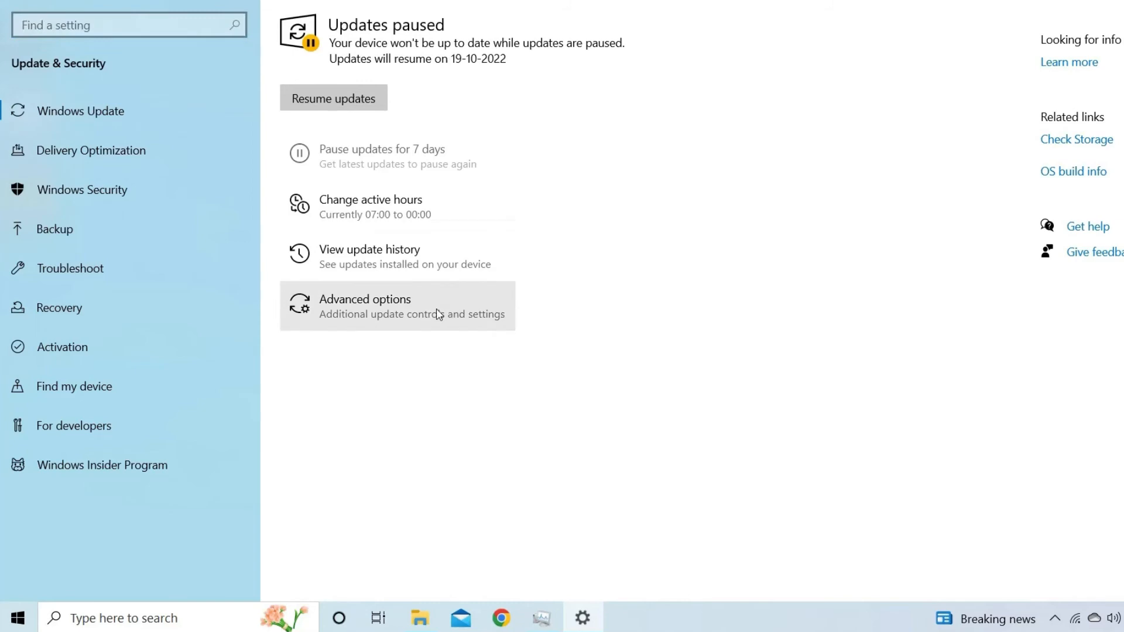
{"action": "left_click", "coordinate": [397, 306]}
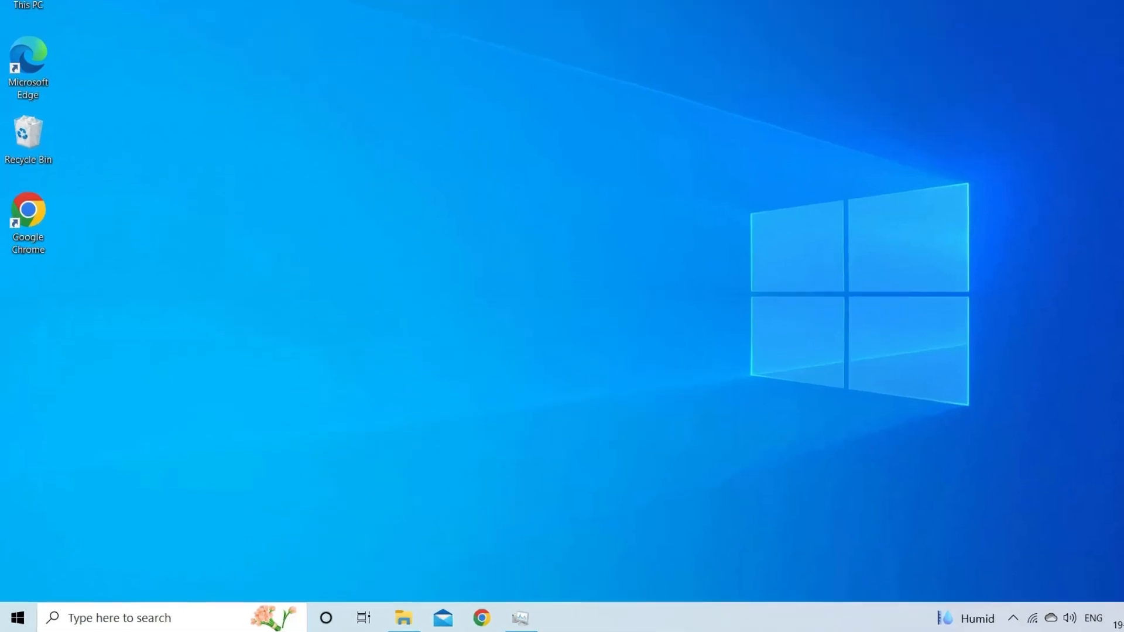
From the Start context menu, launch Device Manager and select NVIDIA GeForce GT 710 under Display adapters
{"action": "right_click", "coordinate": [18, 617]}
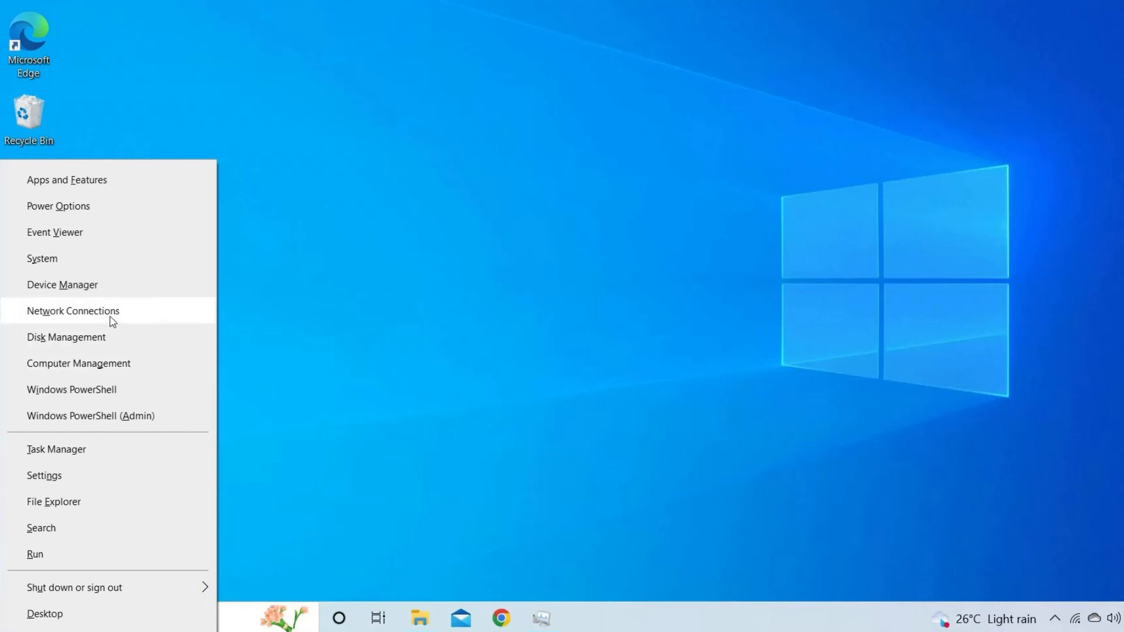
{"action": "left_click", "coordinate": [62, 284]}
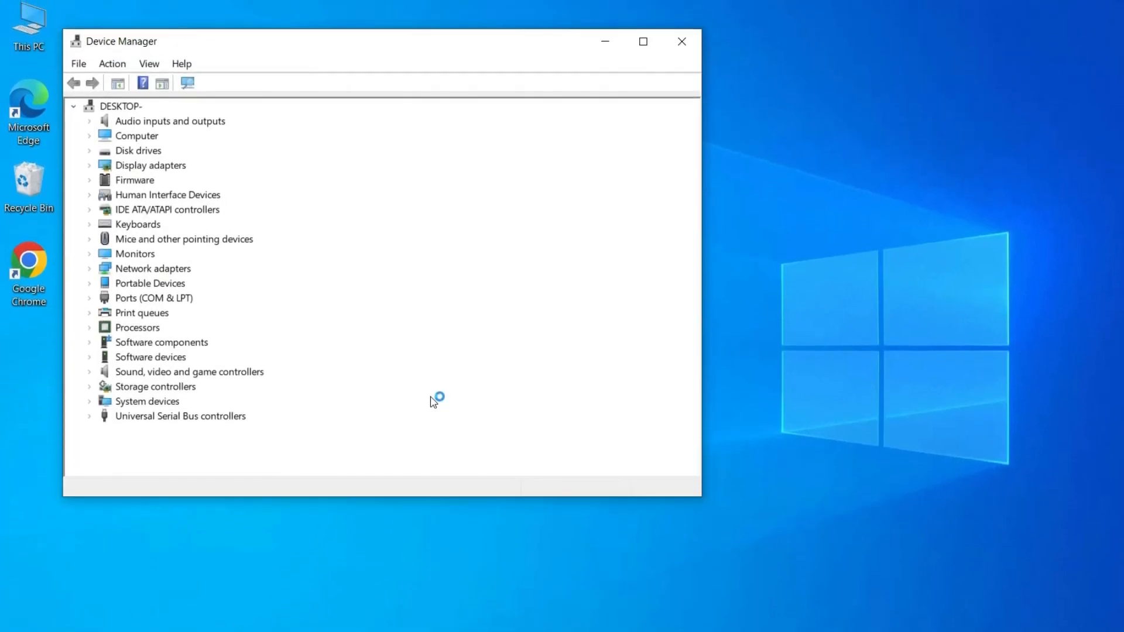
{"action": "mouse_move", "coordinate": [140, 172]}
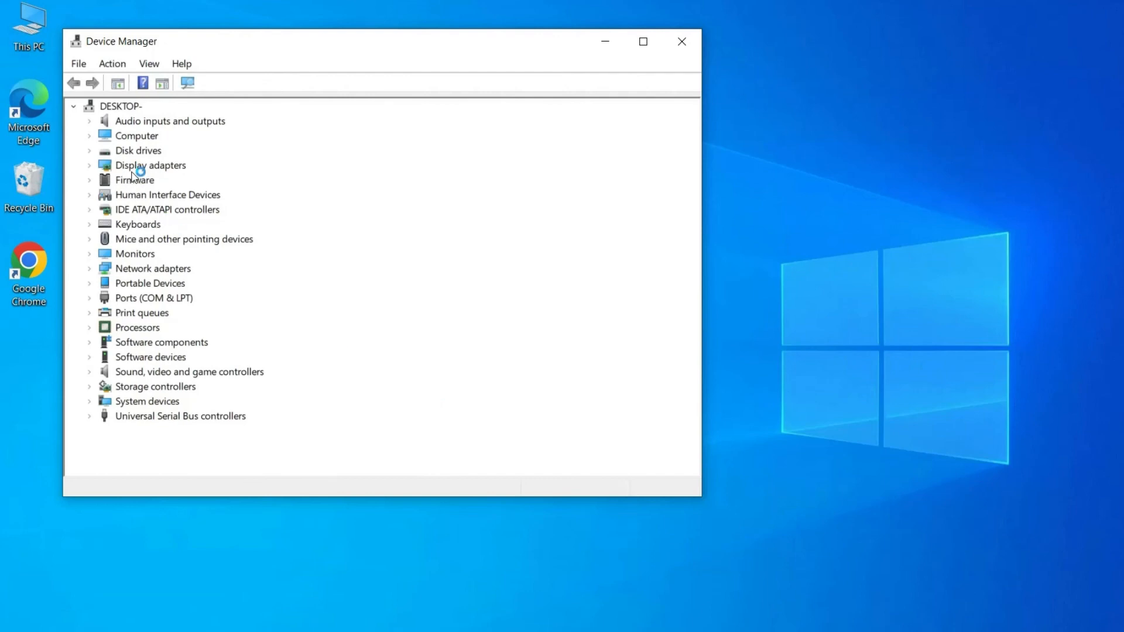
{"action": "left_click", "coordinate": [149, 165]}
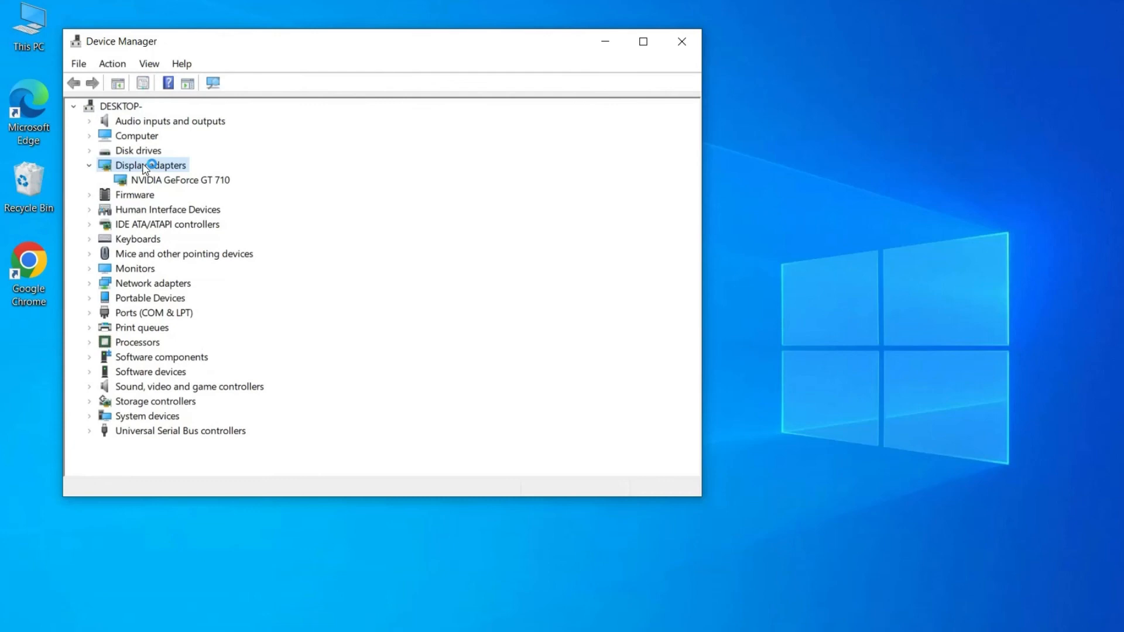
{"action": "left_click", "coordinate": [180, 180]}
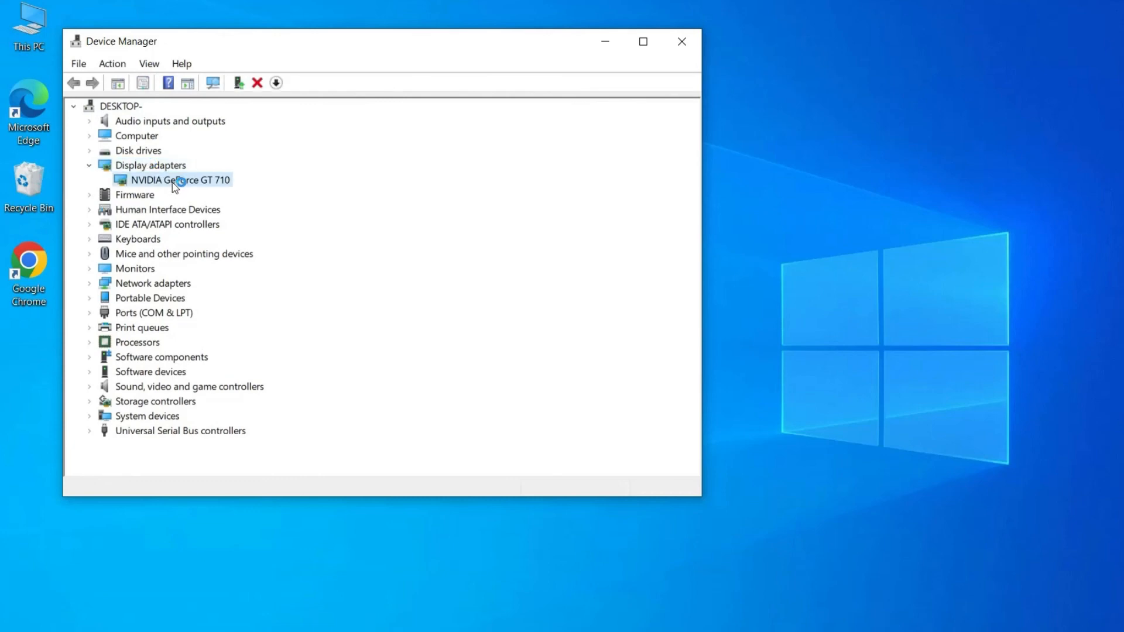